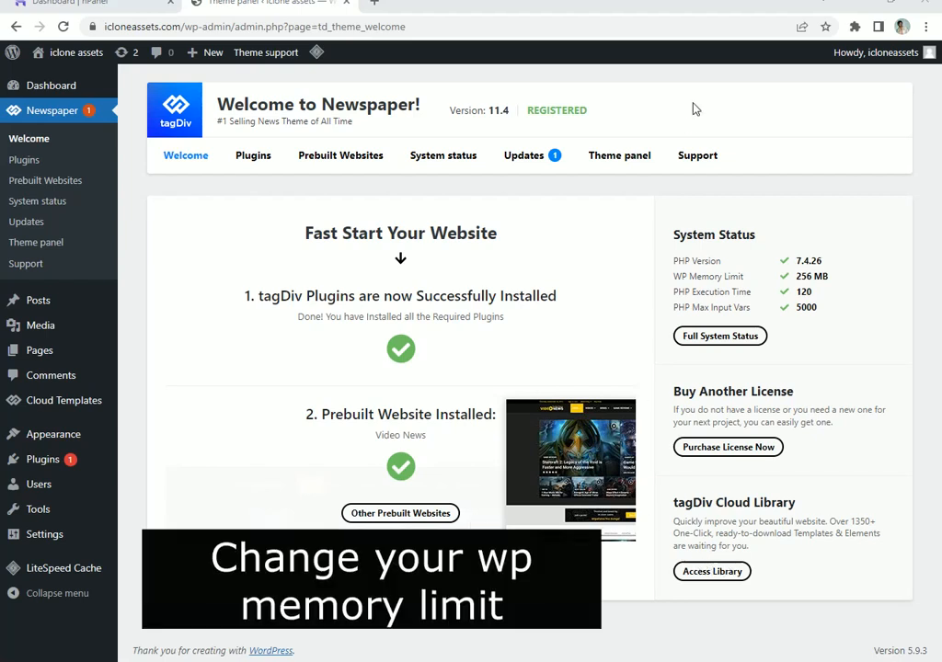
mouse_move(768, 280)
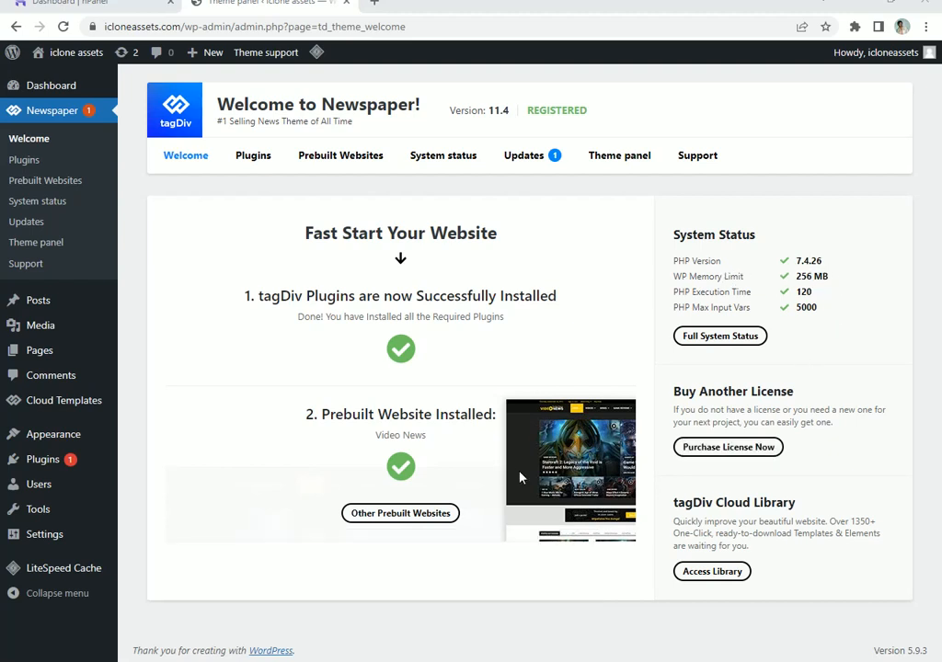
mouse_move(700, 355)
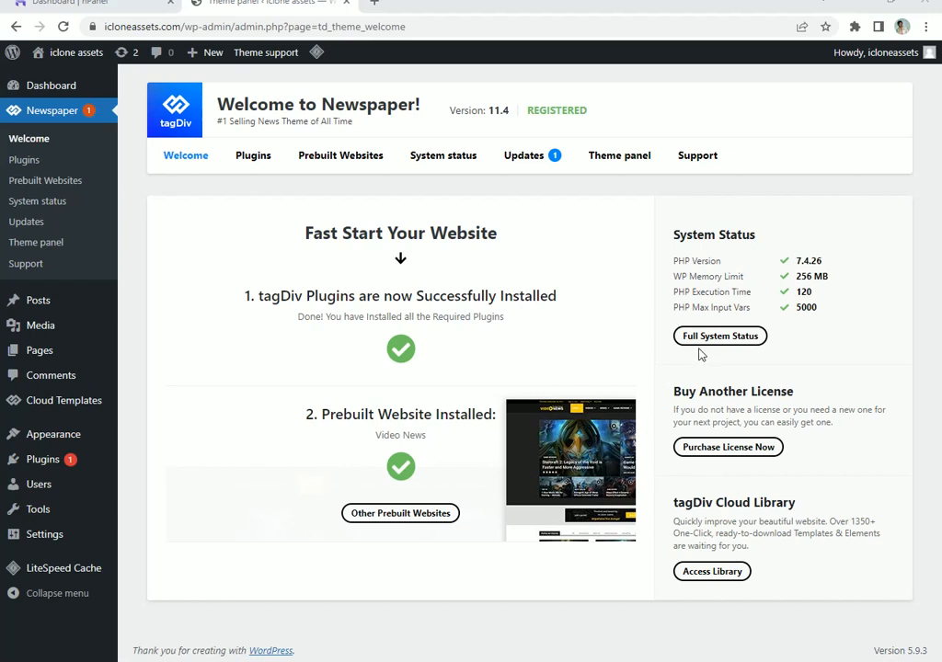
mouse_move(797, 283)
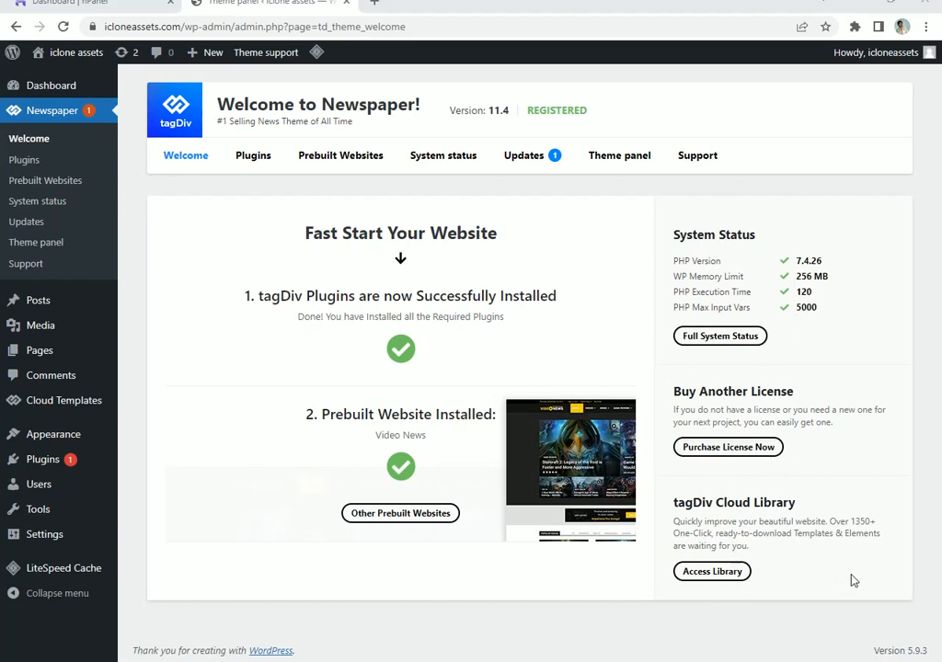
mouse_move(672, 612)
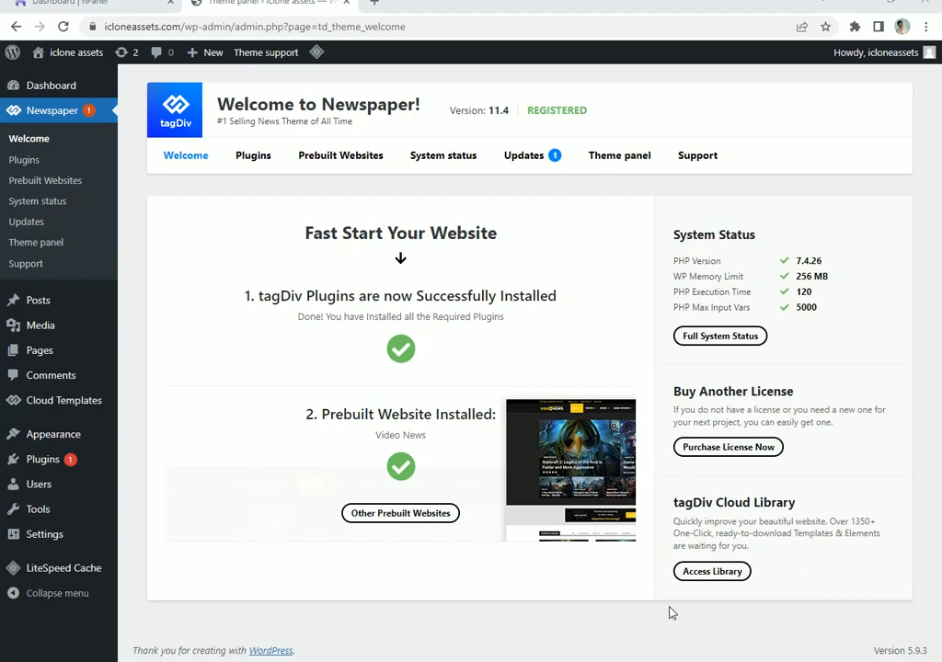
mouse_move(461, 594)
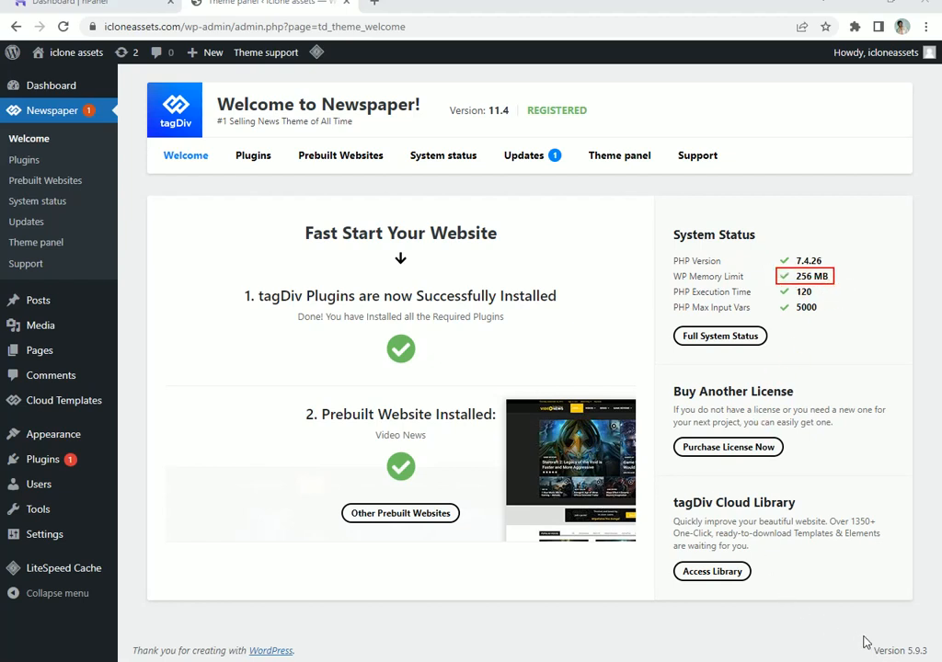
mouse_move(892, 589)
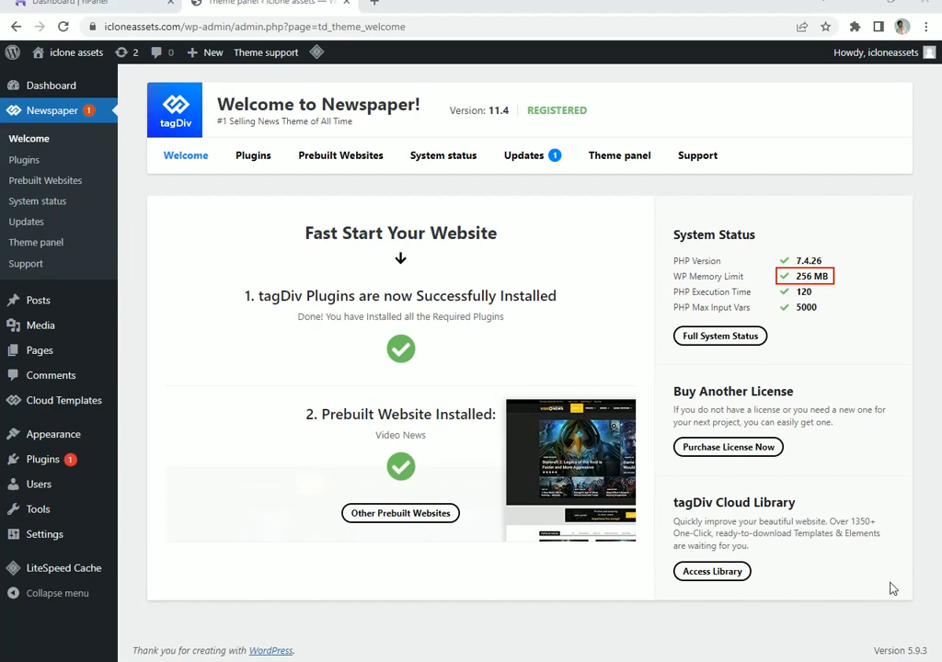
Switch to hPanel and launch the beta File Manager from the Files section.
left_click(92, 4)
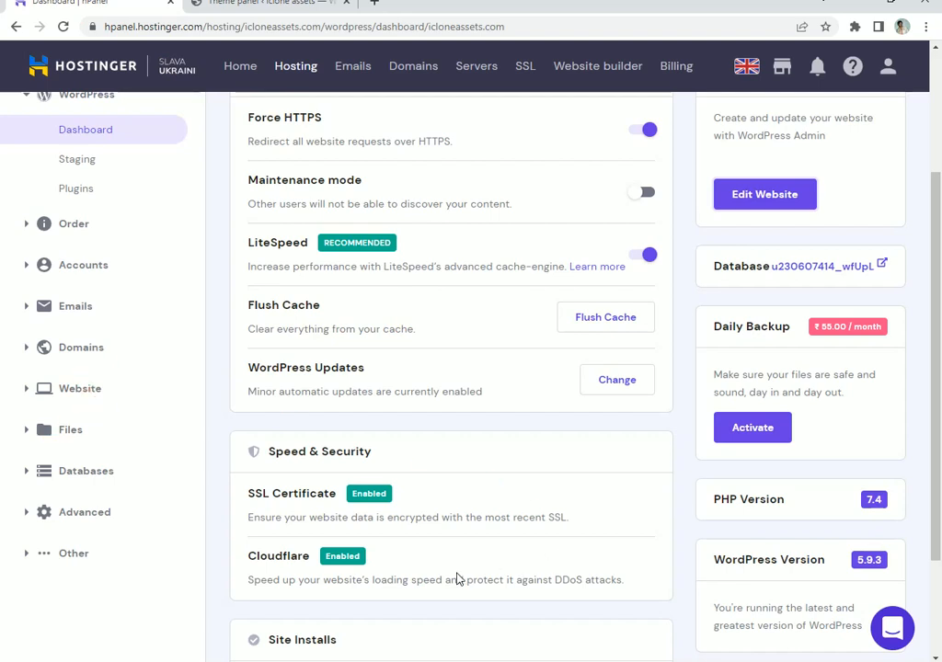
mouse_move(918, 590)
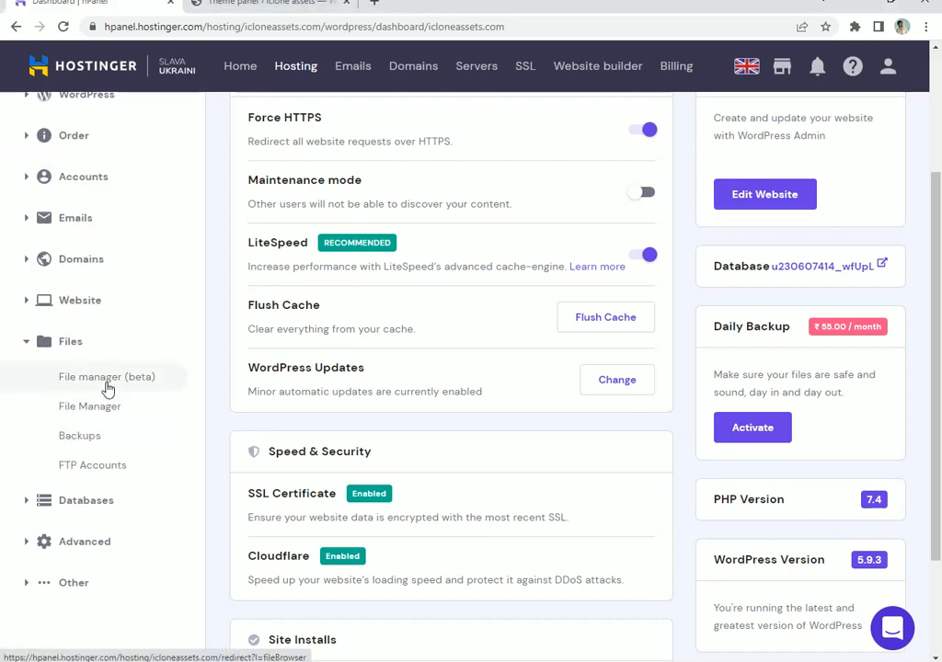
left_click(105, 376)
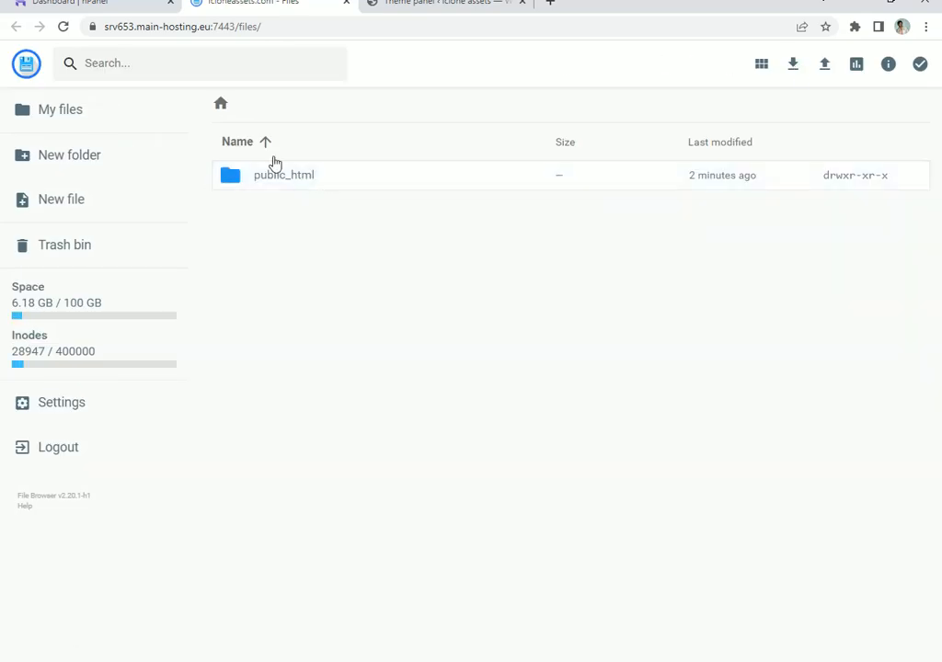
Open public_html and scroll down the file list to wp-config.php.
left_click(283, 175)
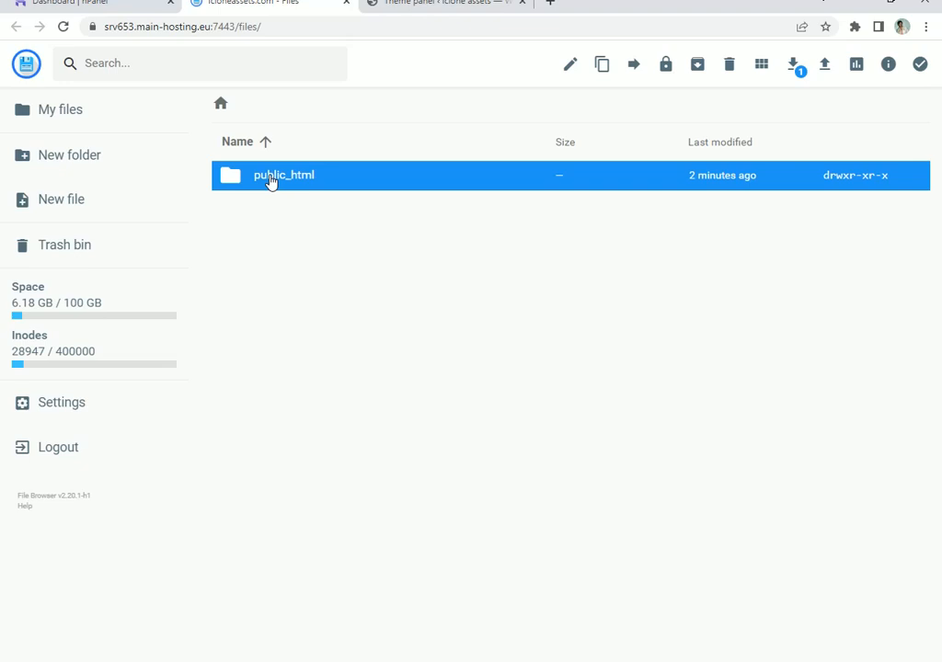
double_click(283, 175)
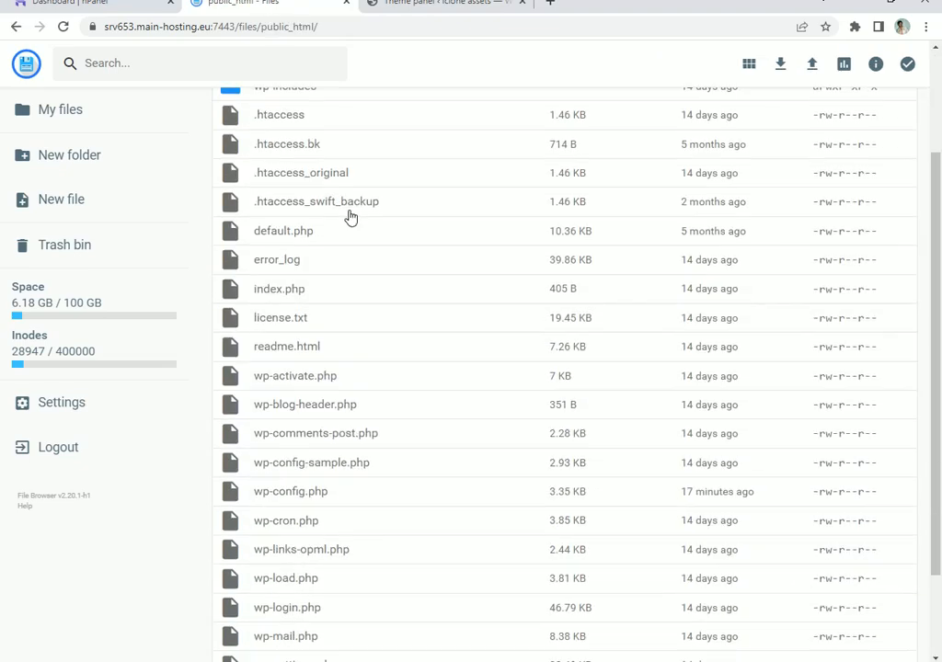
scroll("down", 3)
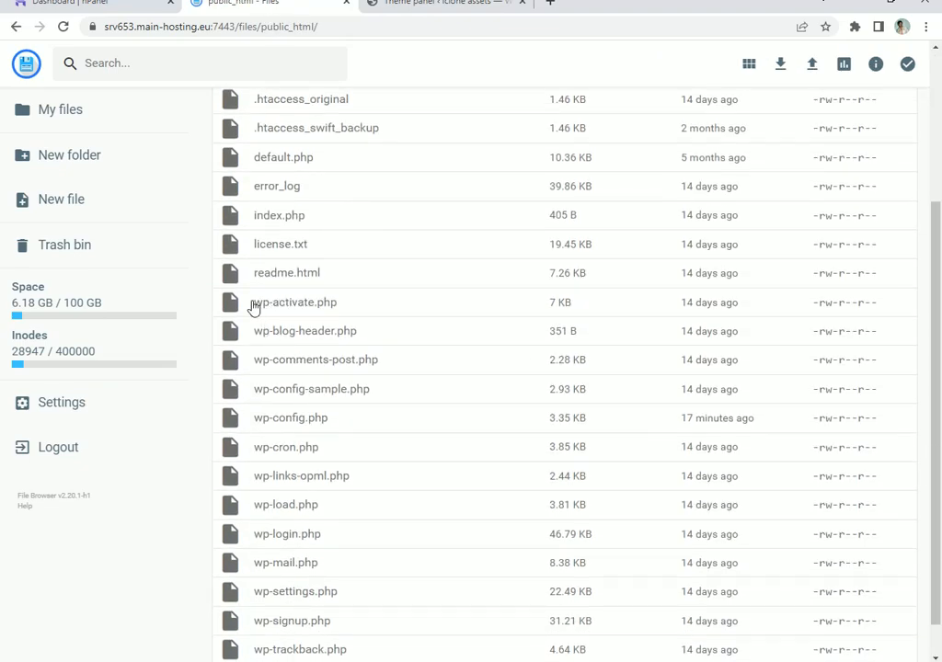
mouse_move(280, 294)
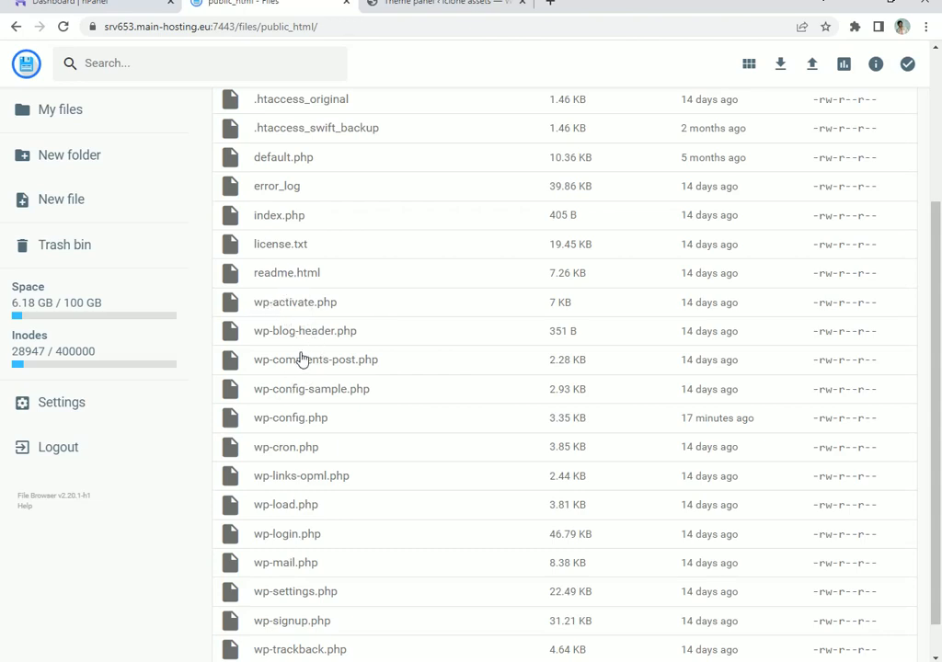
scroll("down", 3)
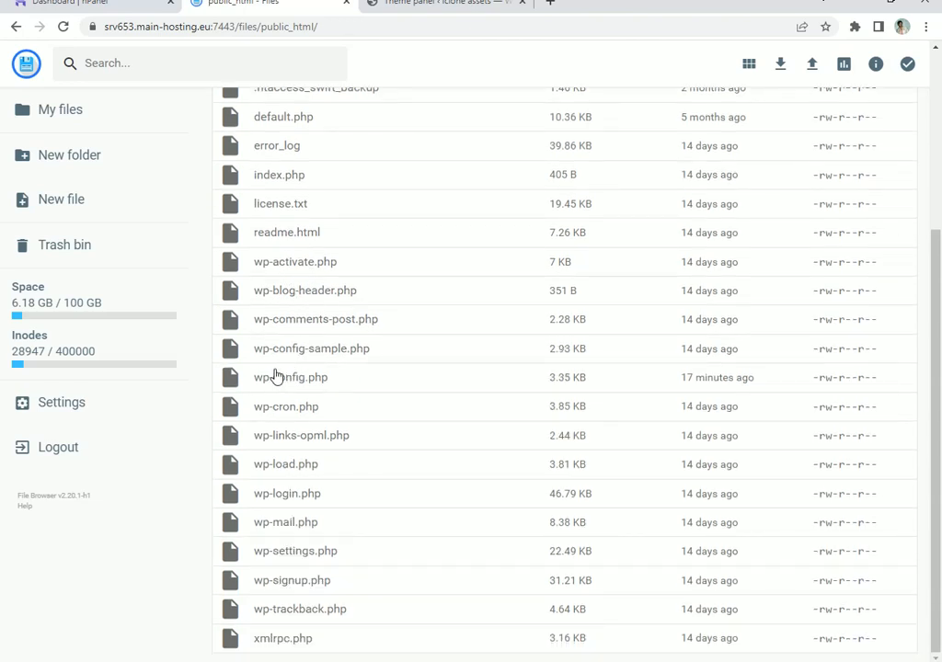
Open wp-config.php in the editor and scroll to define('WP_MEMORY_LIMIT', '256M').
double_click(290, 377)
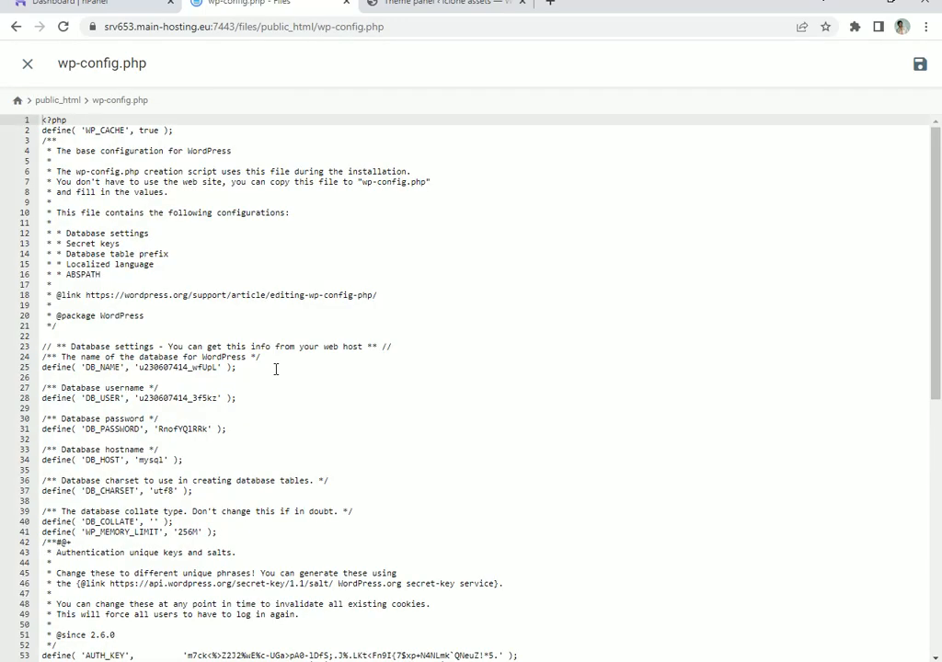
scroll("down", 3)
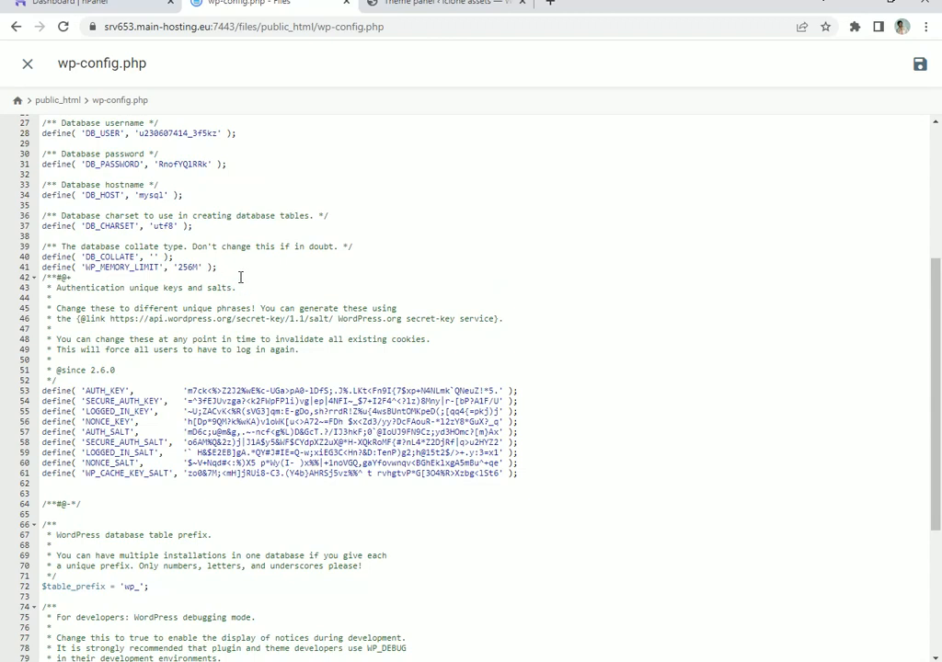
mouse_move(241, 276)
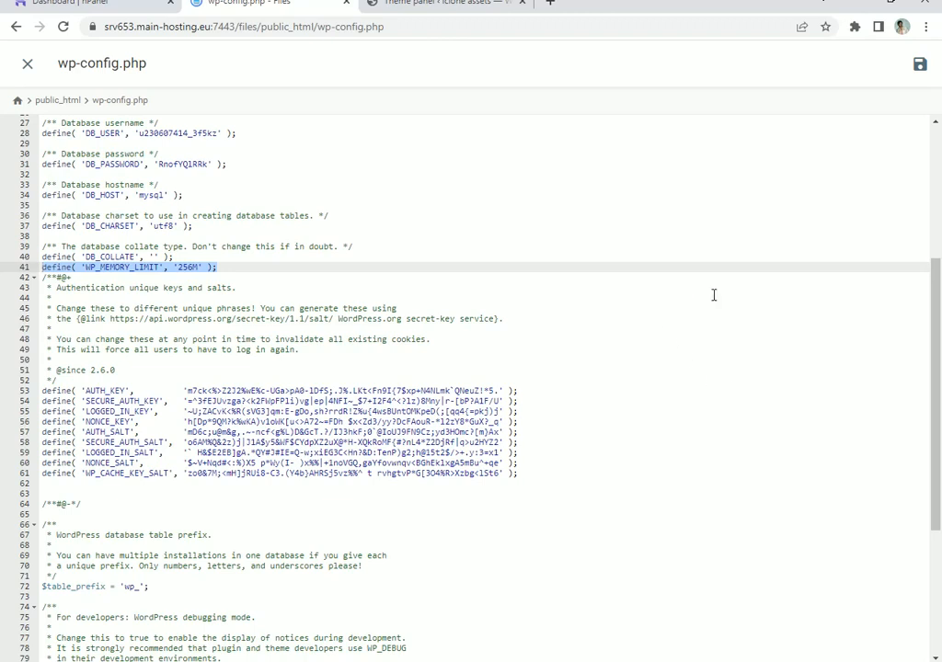
mouse_move(565, 630)
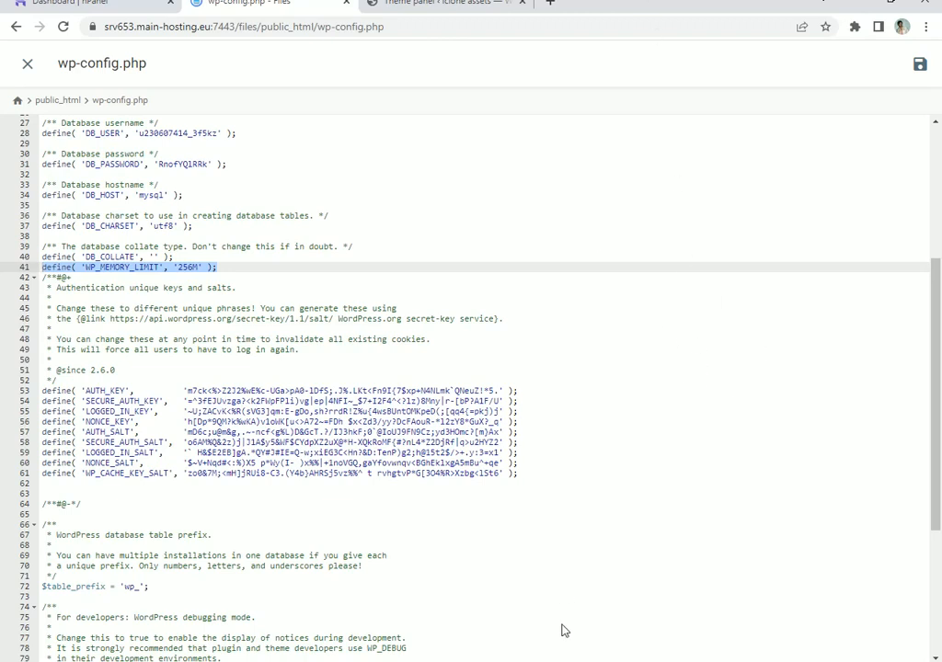
mouse_move(531, 594)
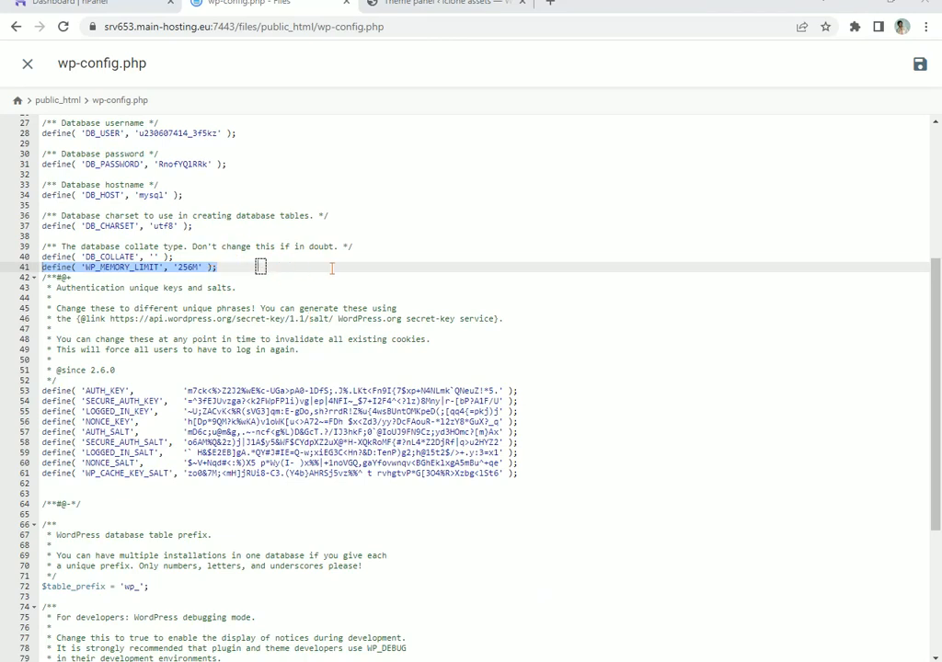
type("cd")
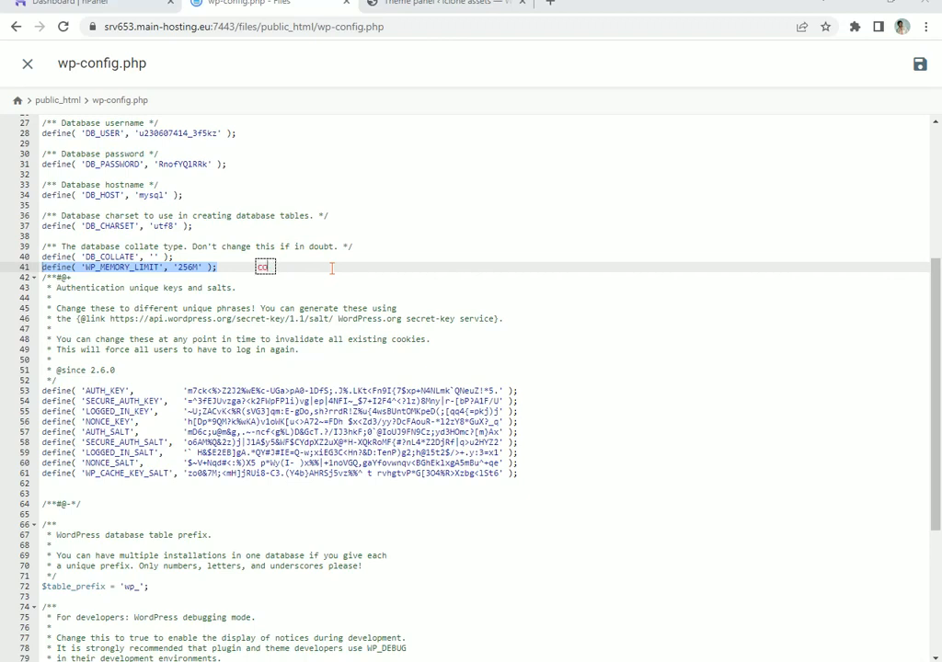